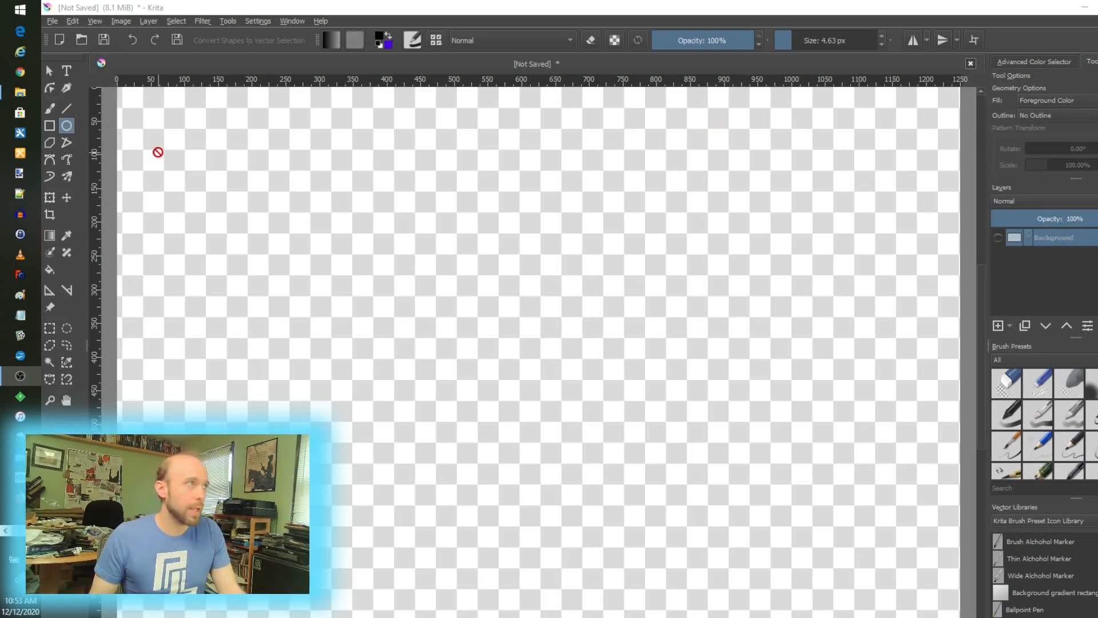
- Add a vector layer, Vector Layer 1, above the Background layer
{"action": "left_click", "coordinate": [67, 125]}
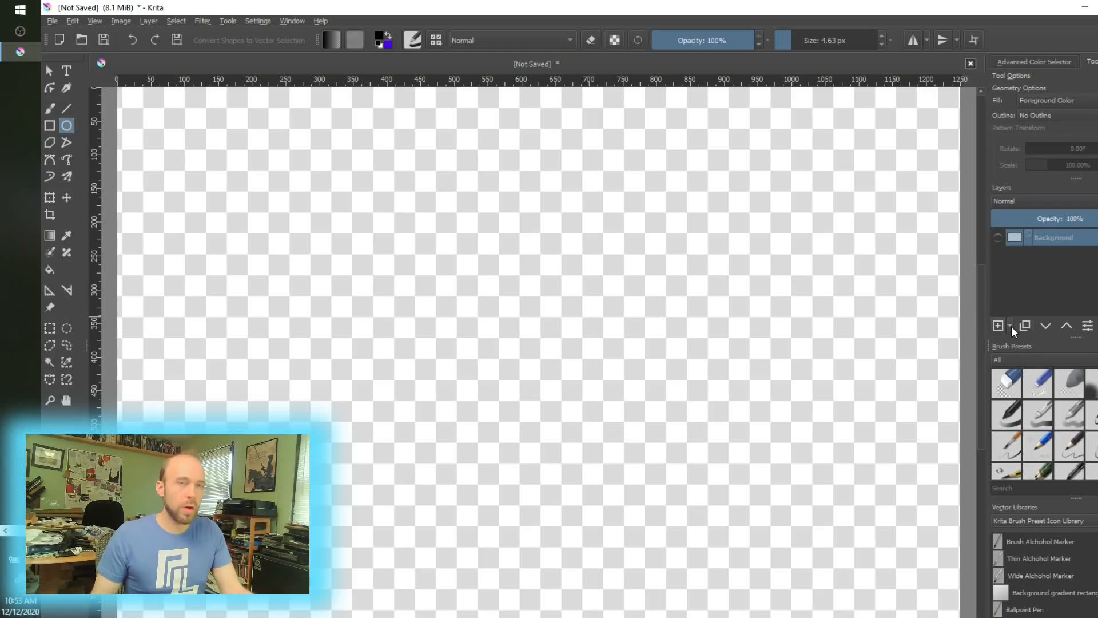
{"action": "left_click", "coordinate": [1009, 325]}
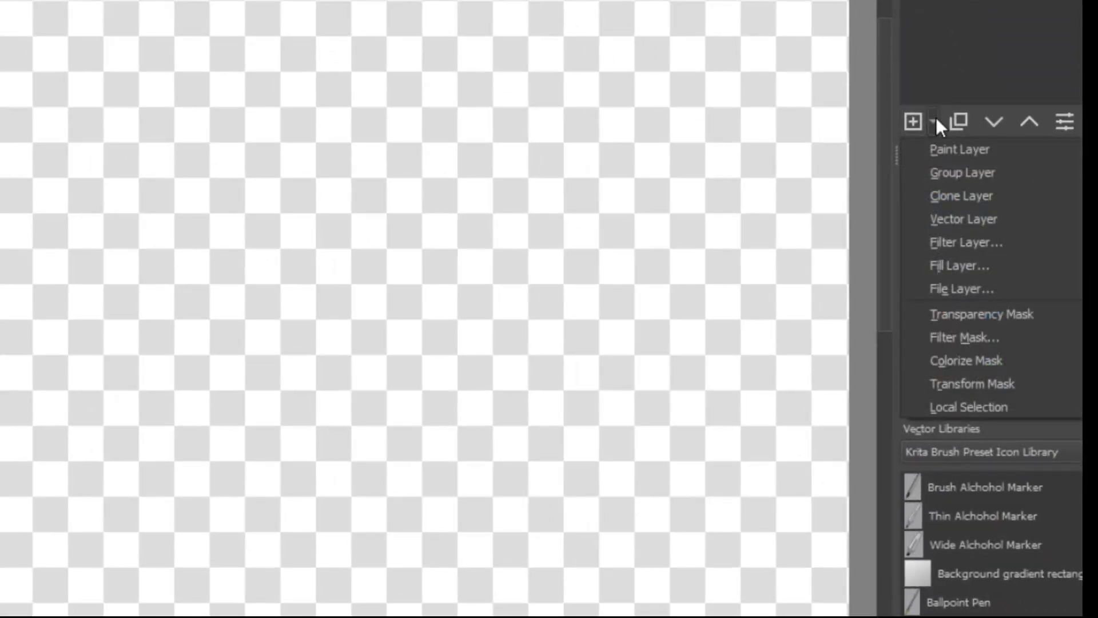
{"action": "mouse_move", "coordinate": [963, 219]}
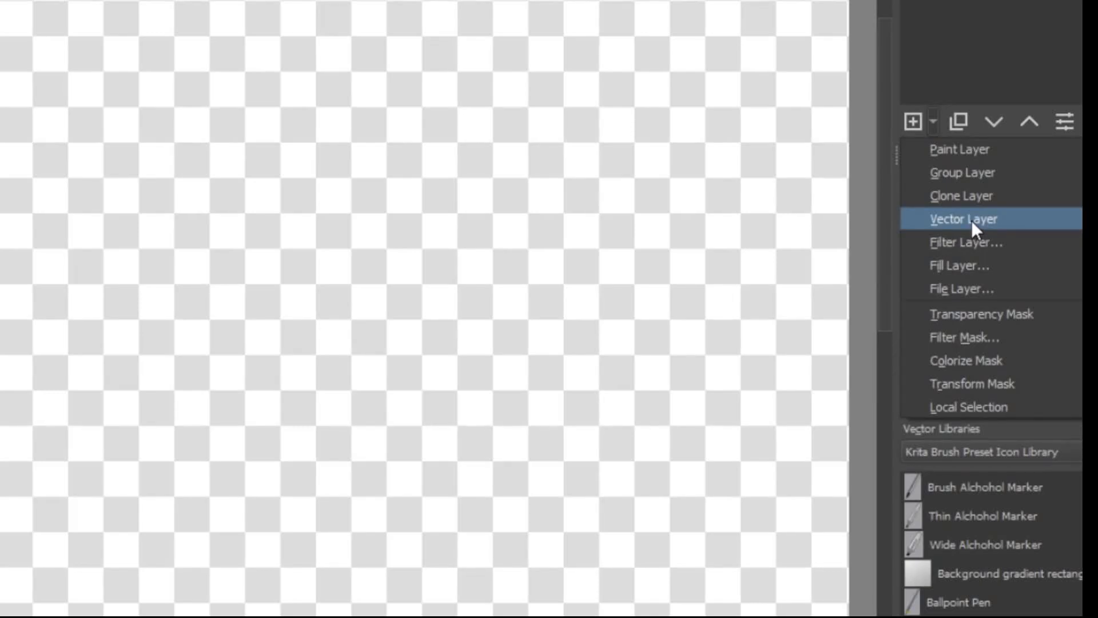
{"action": "left_click", "coordinate": [963, 219]}
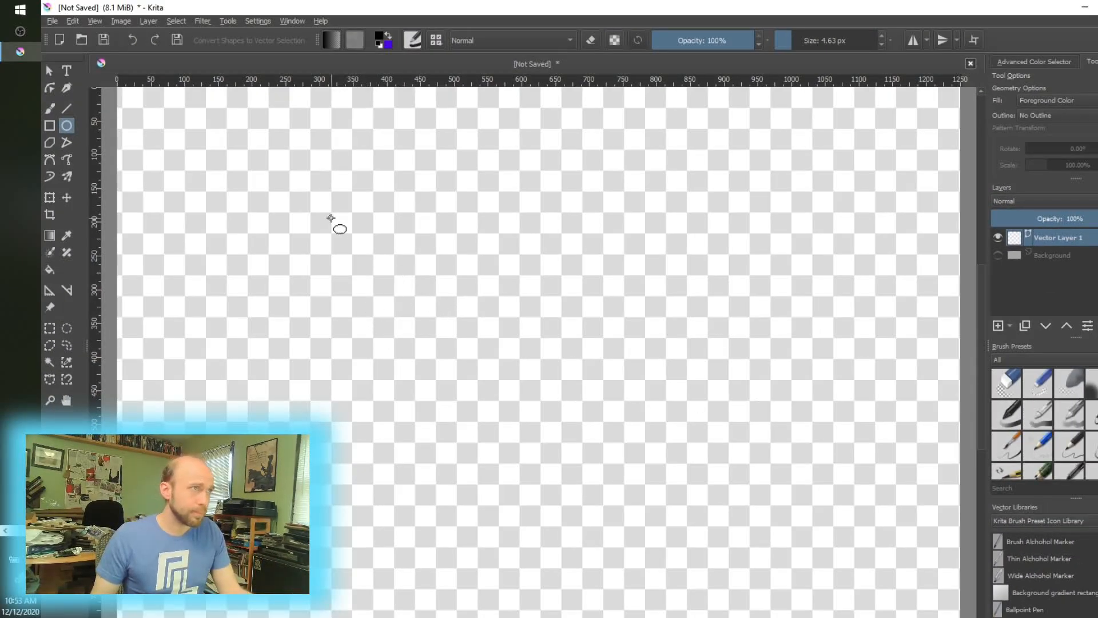
- Draw a black circle, then drag its arc handle to cut away an upper-right chord
{"action": "left_click_drag", "start_coordinate": [331, 217], "coordinate": [622, 472]}
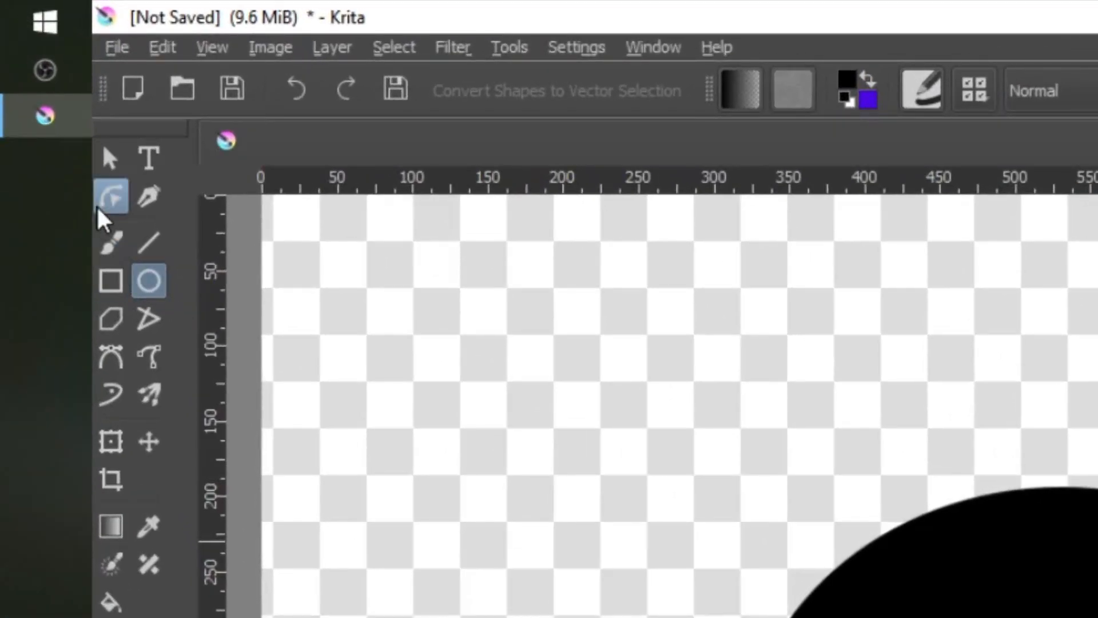
{"action": "left_click", "coordinate": [111, 195]}
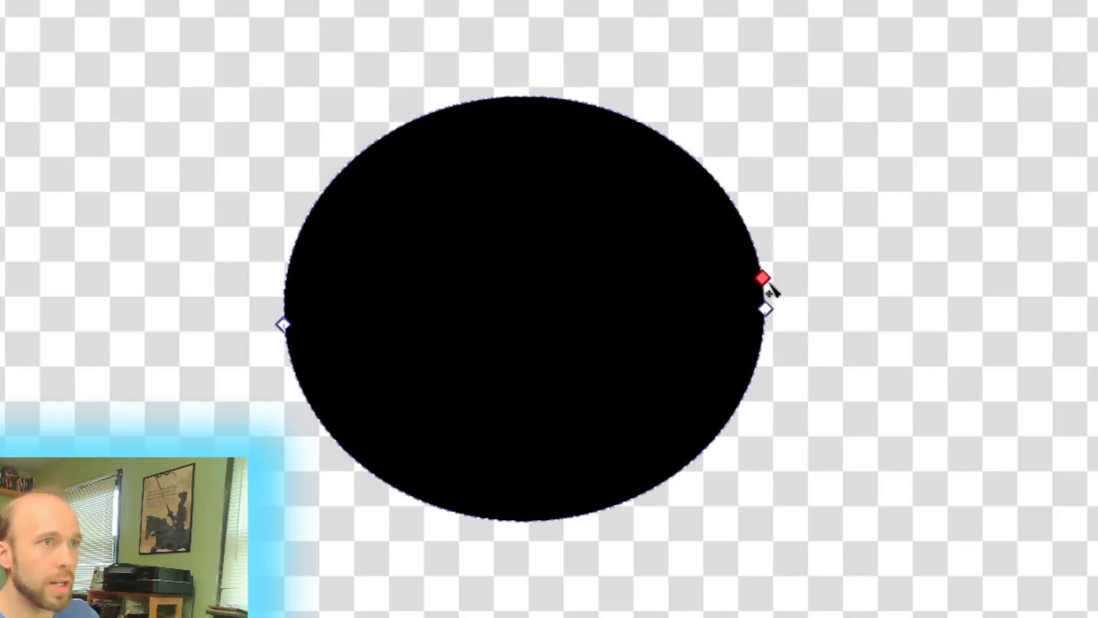
{"action": "left_click_drag", "start_coordinate": [760, 277], "coordinate": [585, 128]}
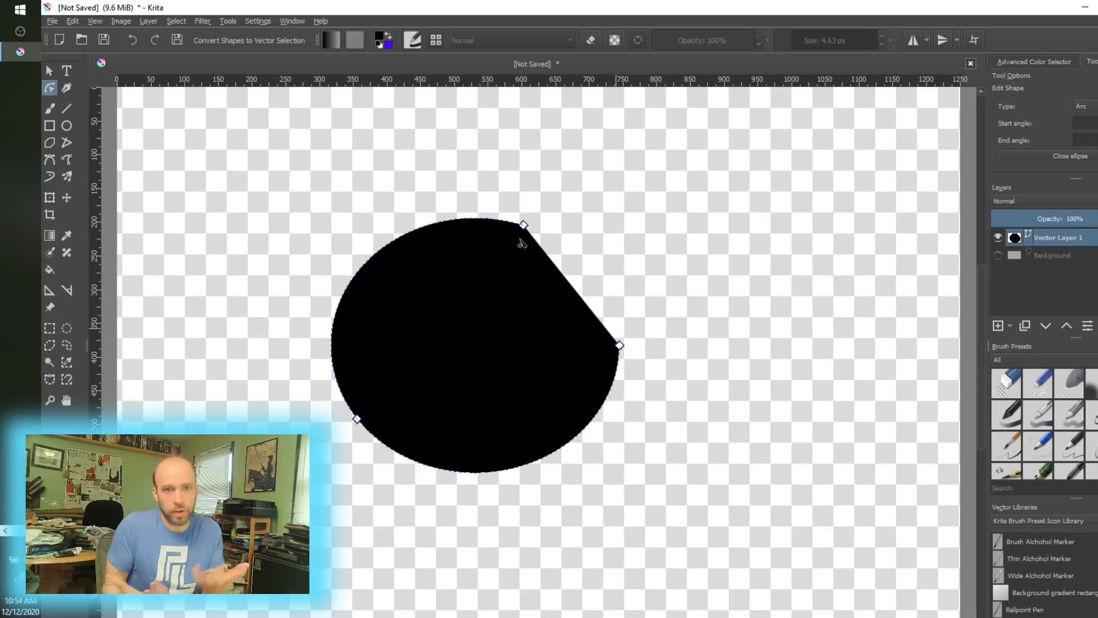
{"action": "mouse_move", "coordinate": [497, 320]}
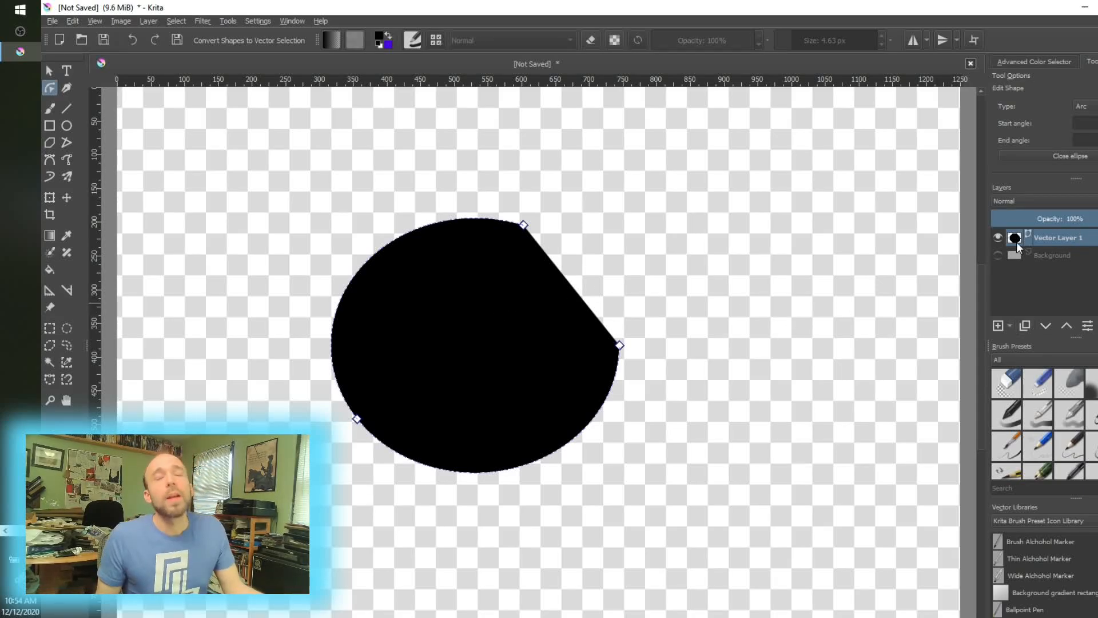
{"action": "mouse_move", "coordinate": [718, 223]}
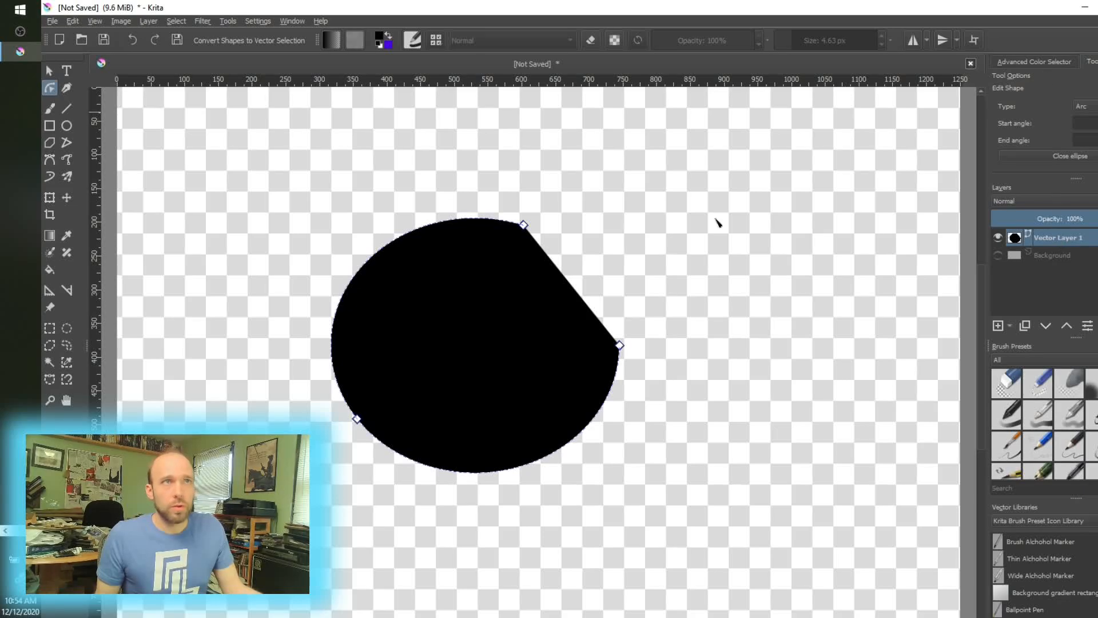
{"action": "mouse_move", "coordinate": [1008, 94]}
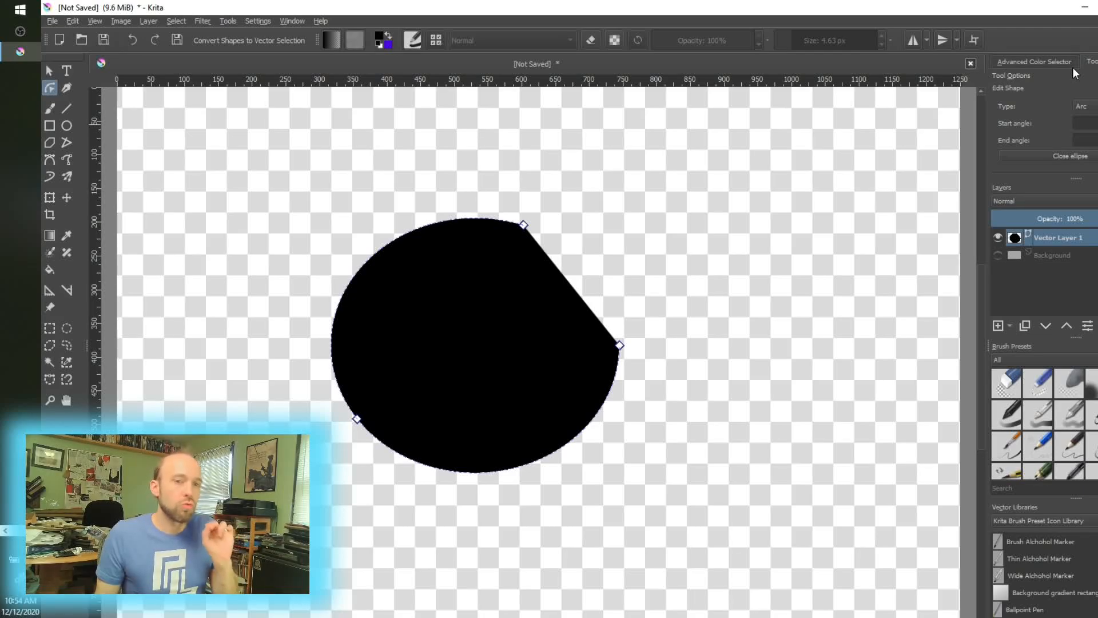
{"action": "mouse_move", "coordinate": [425, 336]}
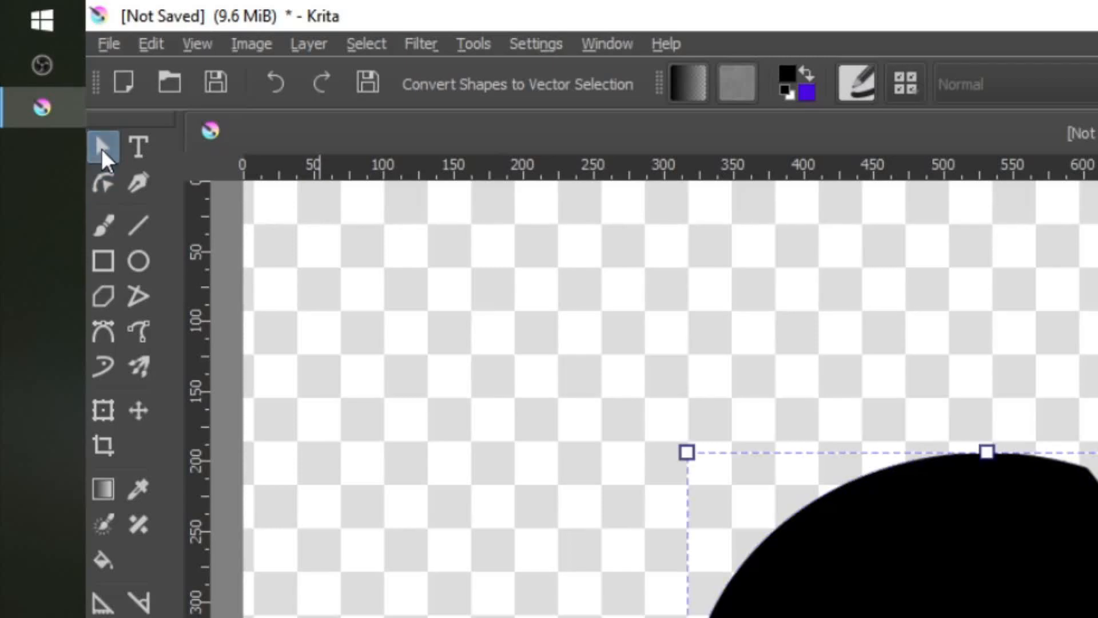
{"action": "mouse_move", "coordinate": [112, 150]}
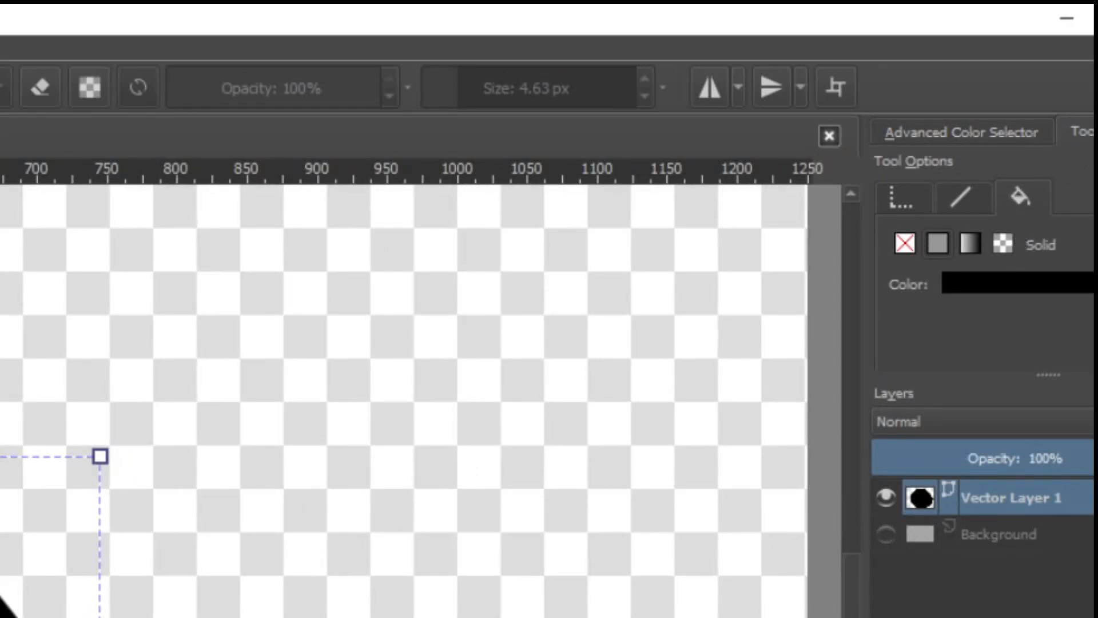
{"action": "mouse_move", "coordinate": [1024, 209]}
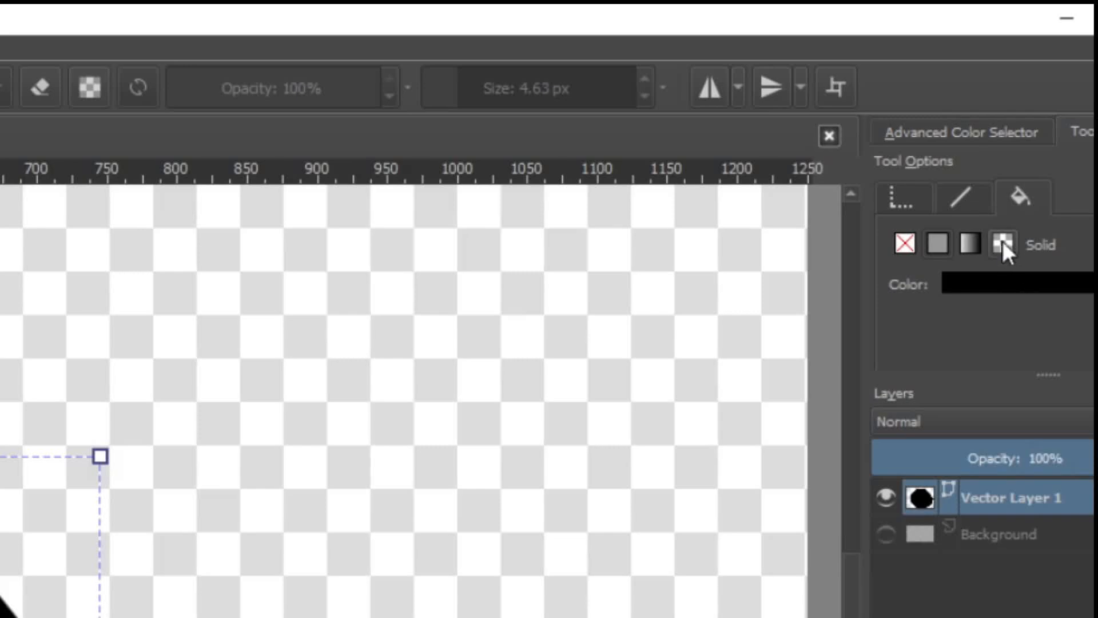
{"action": "mouse_move", "coordinate": [1011, 254]}
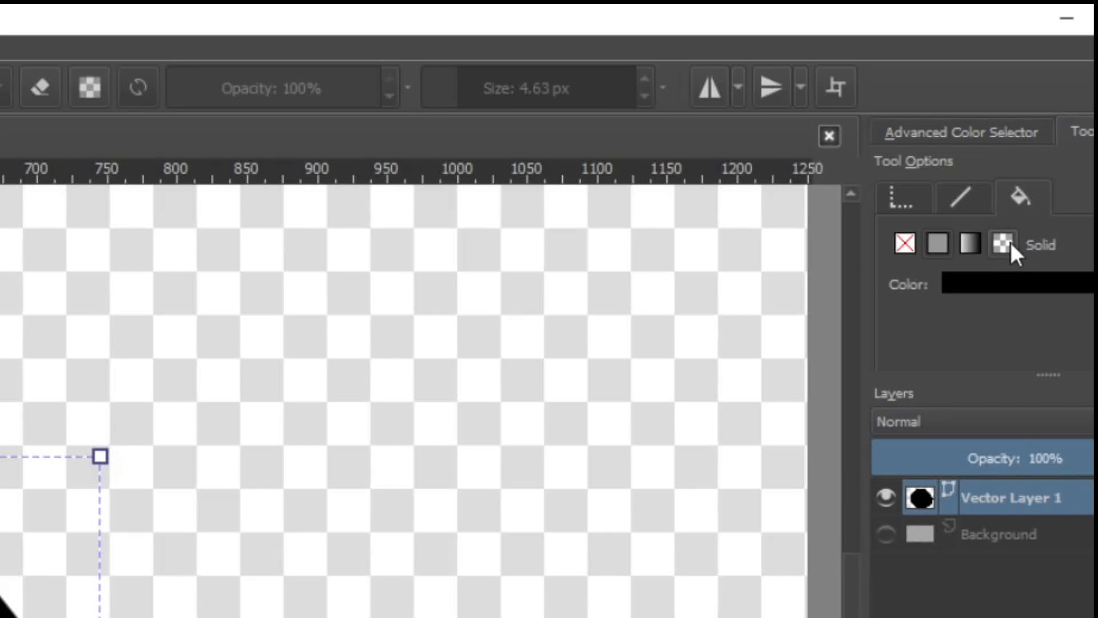
- Change the cut circle's fill from solid black to a grey mesh gradient
{"action": "left_click", "coordinate": [1002, 244]}
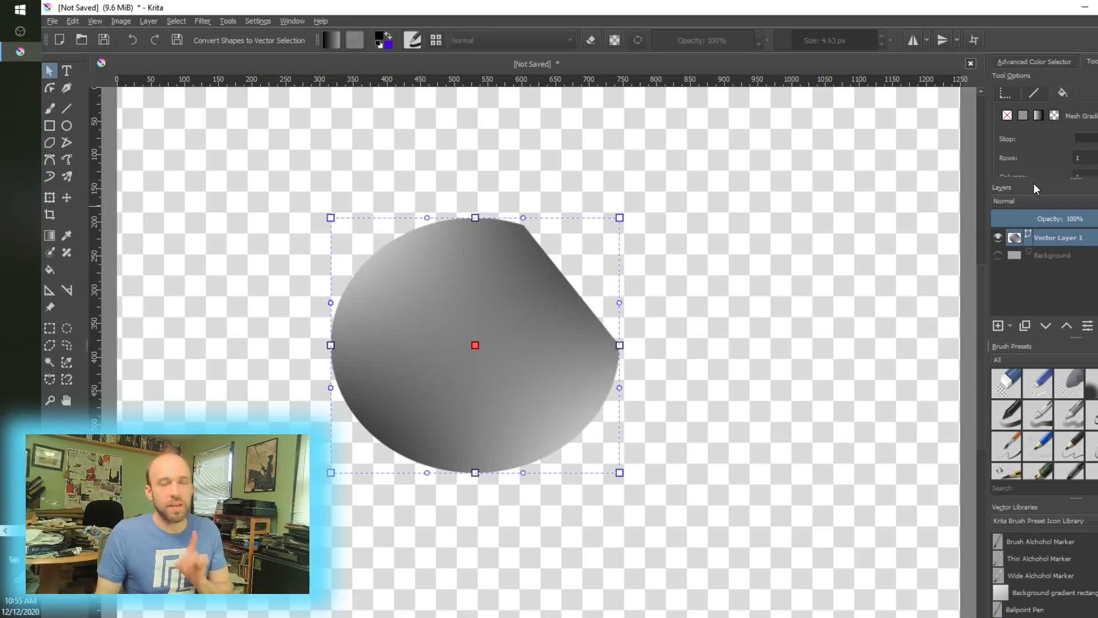
- Deselect and reselect the gradient-filled shape to show its mesh gradient settings
{"action": "left_click", "coordinate": [702, 352]}
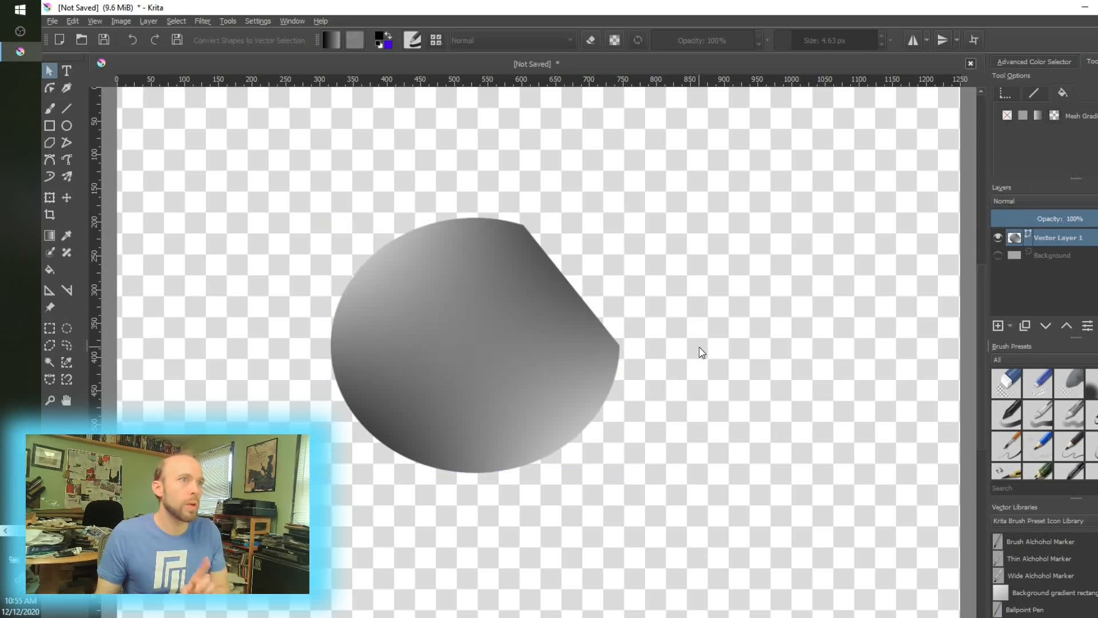
{"action": "left_click", "coordinate": [49, 87]}
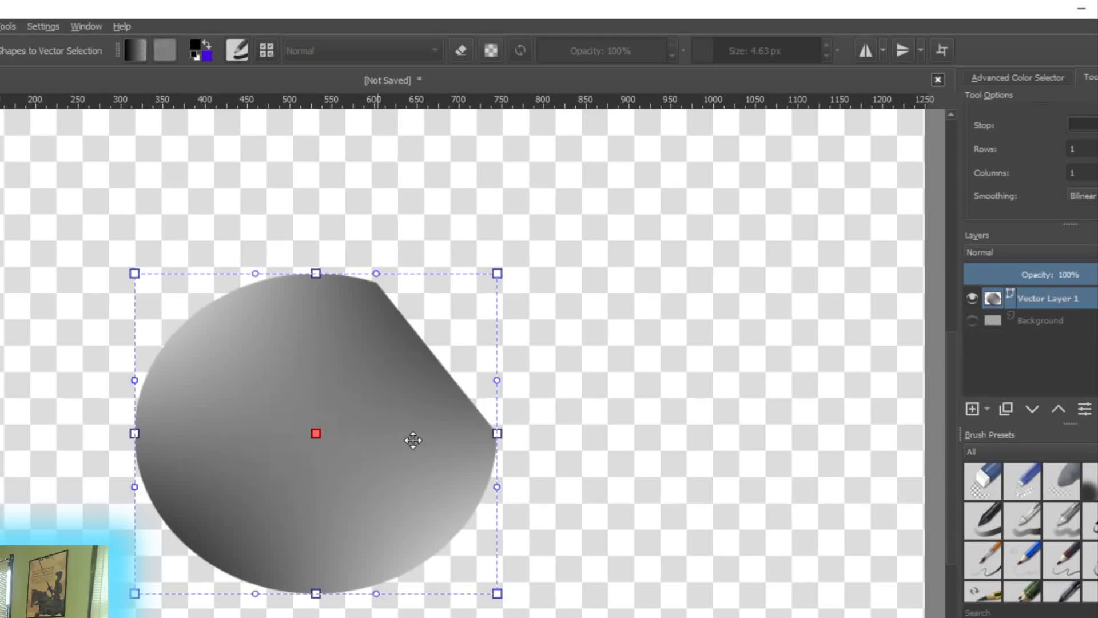
{"action": "mouse_move", "coordinate": [393, 442]}
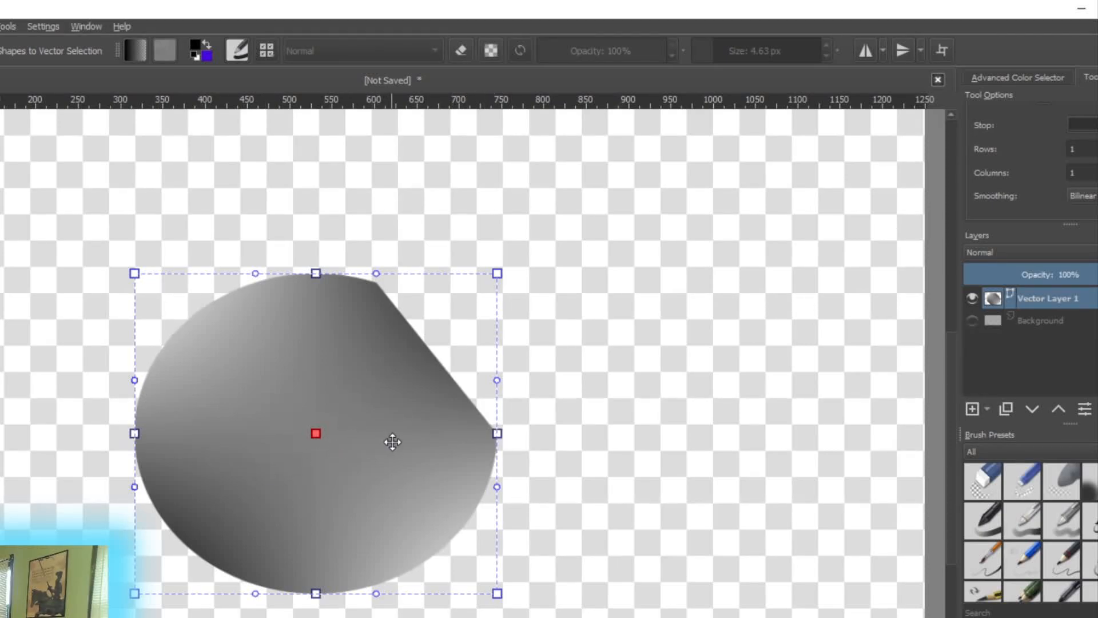
{"action": "mouse_move", "coordinate": [1008, 155]}
{"action": "type", "text": "3"}
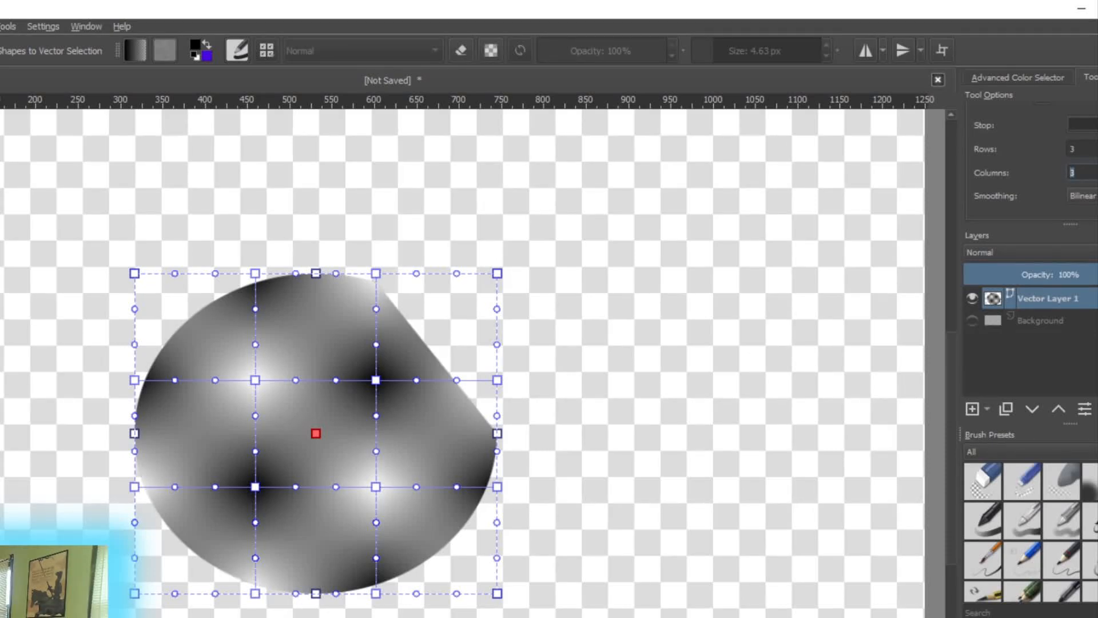
{"action": "mouse_move", "coordinate": [449, 268]}
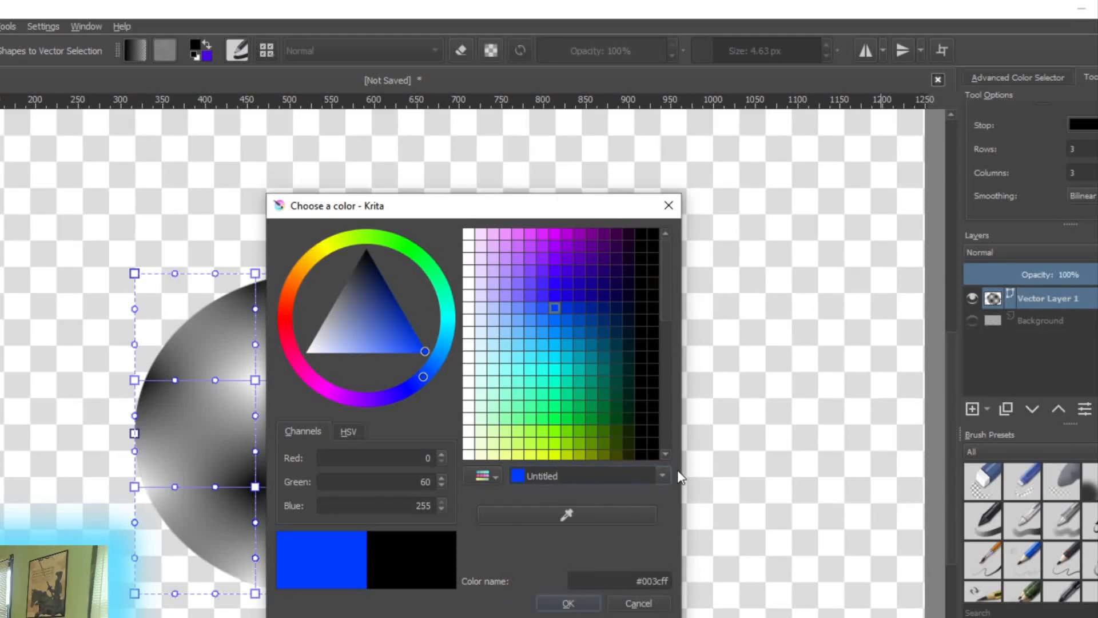
{"action": "left_click", "coordinate": [347, 431]}
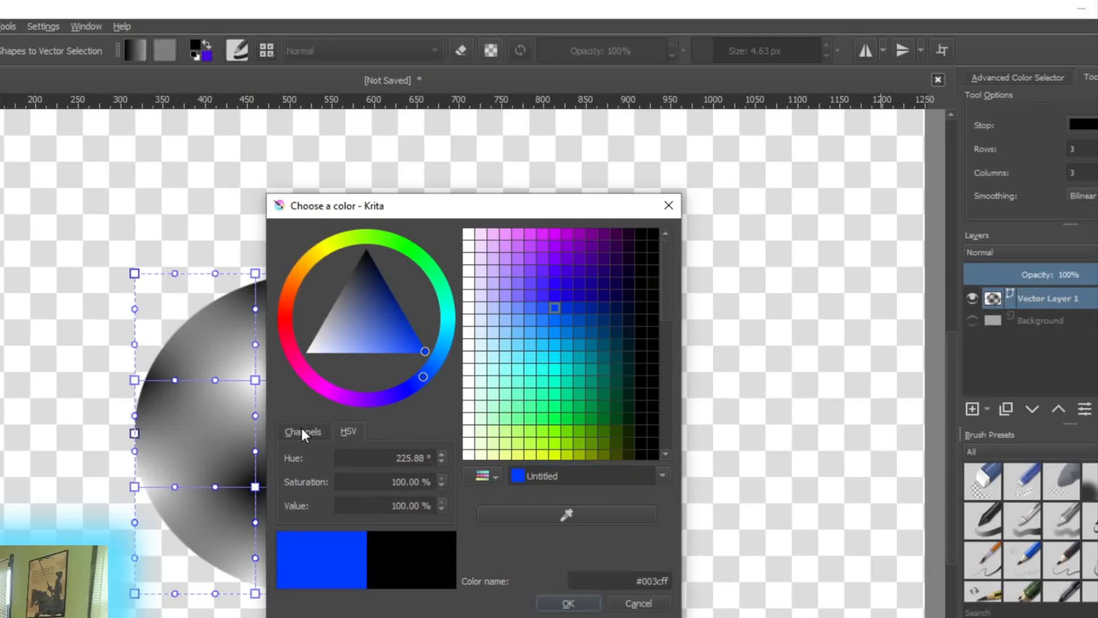
{"action": "left_click", "coordinate": [302, 430]}
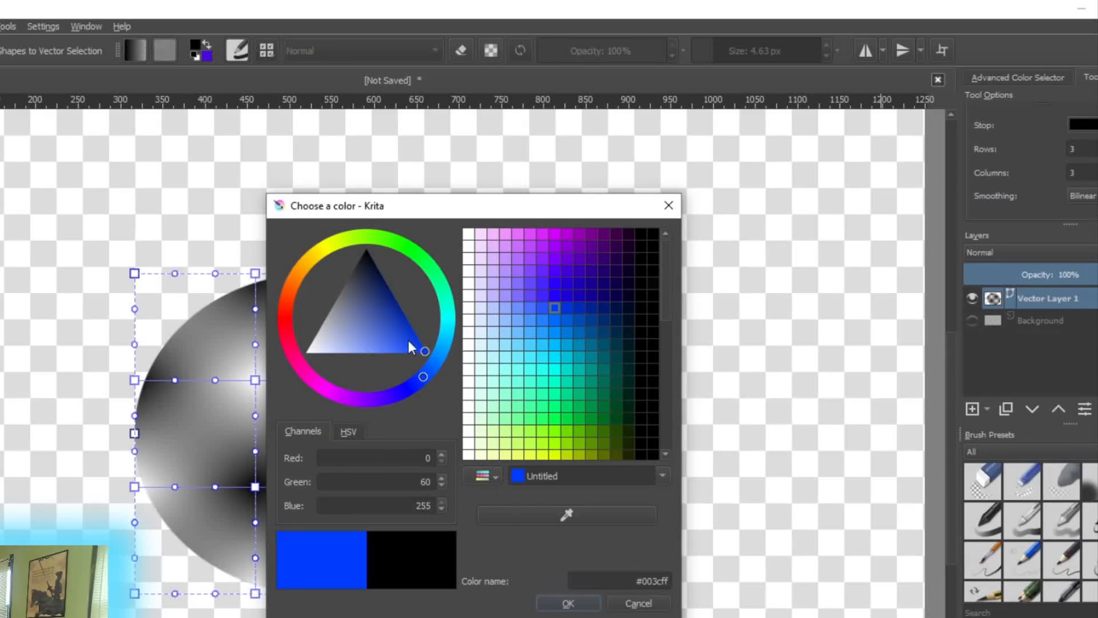
{"action": "left_click", "coordinate": [486, 476]}
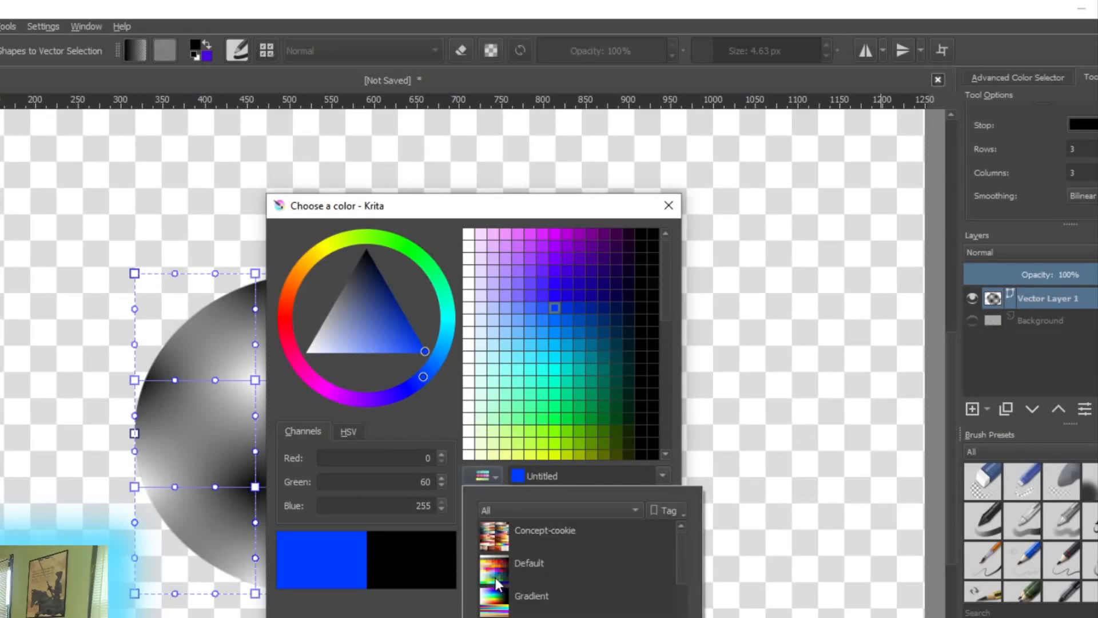
{"action": "mouse_move", "coordinate": [700, 424]}
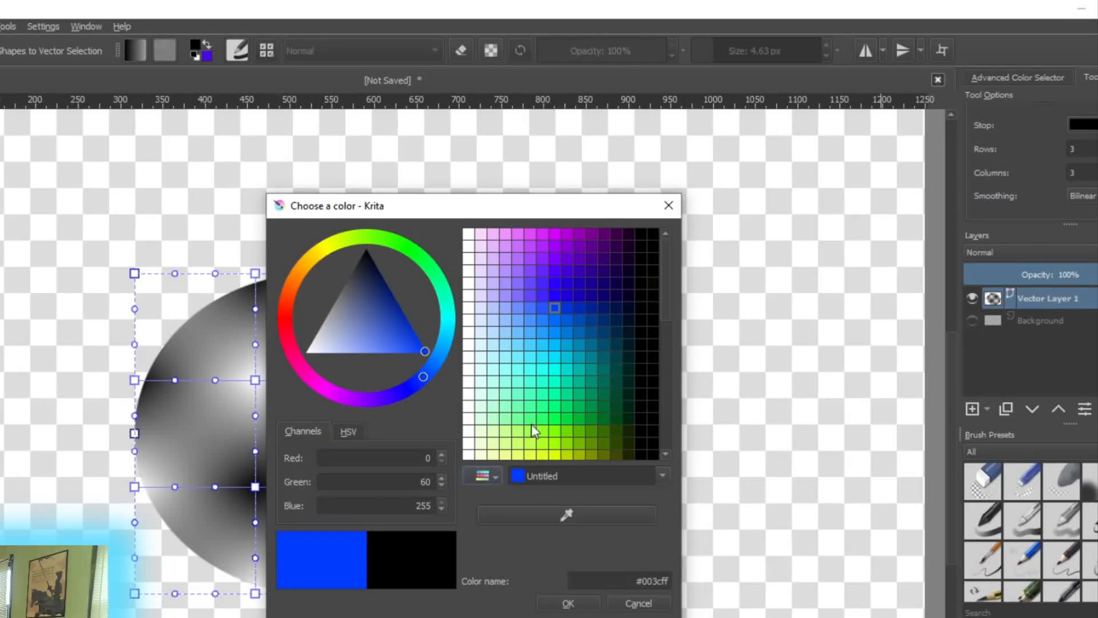
{"action": "mouse_move", "coordinate": [578, 348]}
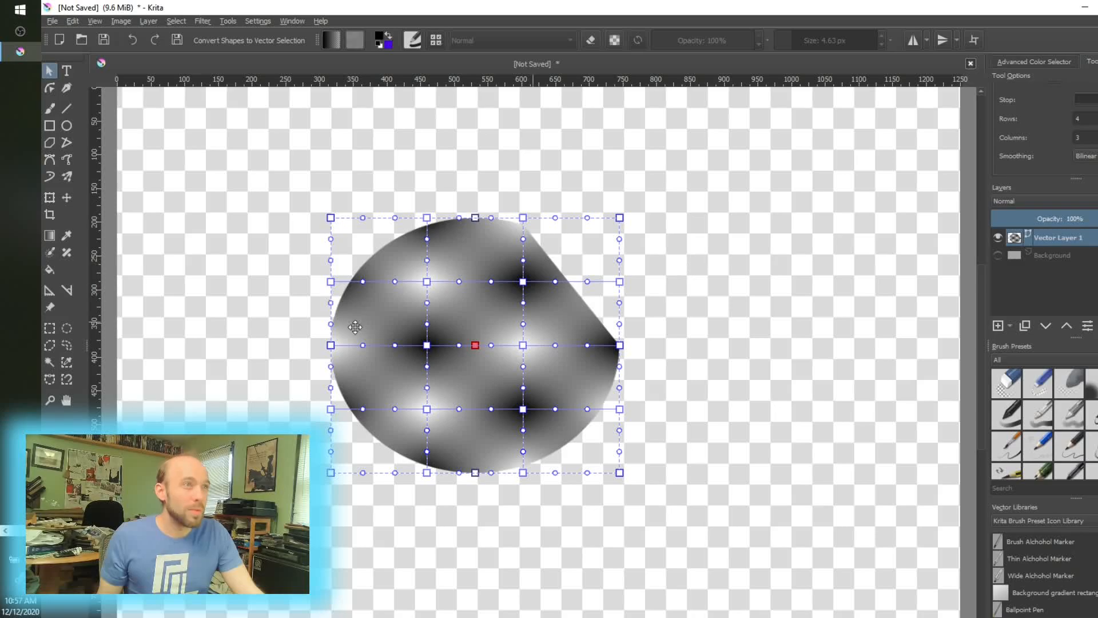
{"action": "mouse_move", "coordinate": [711, 275]}
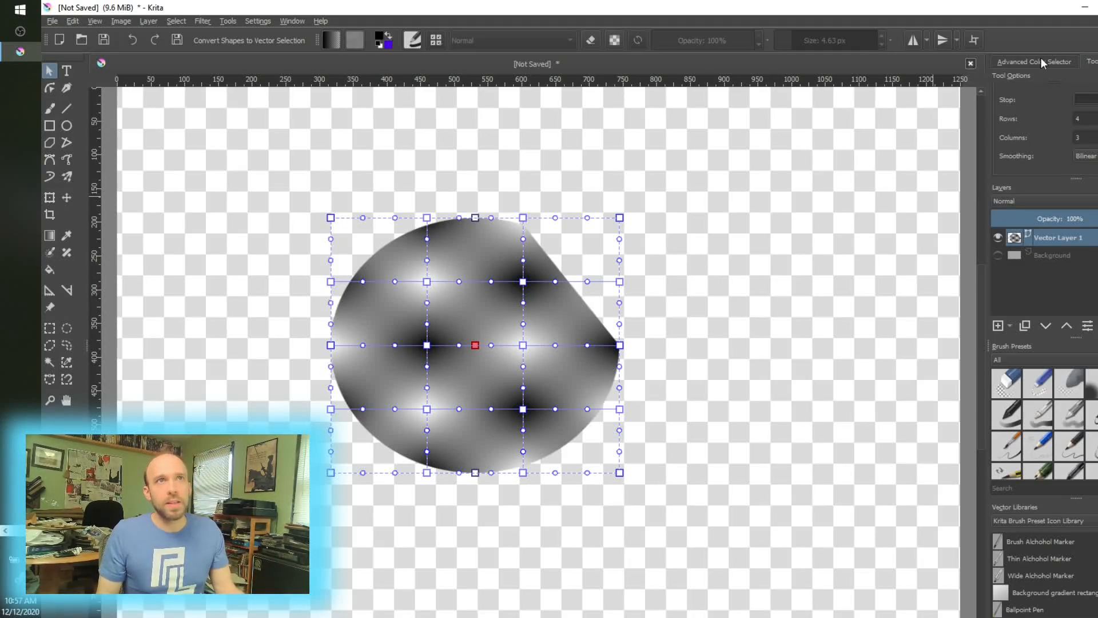
- Show the Advanced Color Selector docker panel
{"action": "left_click", "coordinate": [1032, 62]}
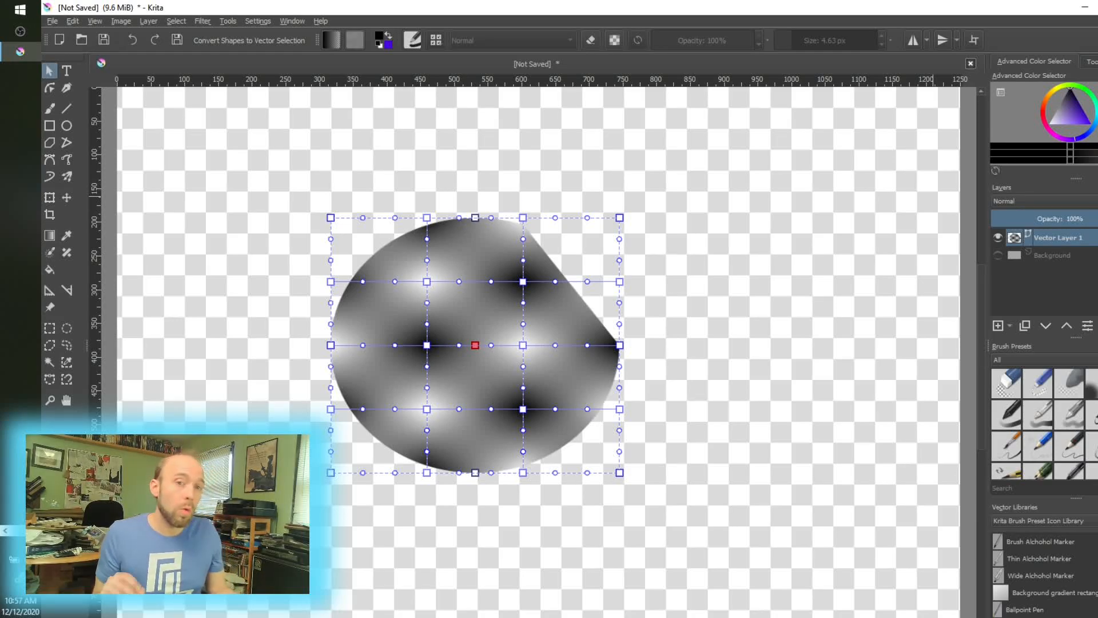
{"action": "mouse_move", "coordinate": [905, 155]}
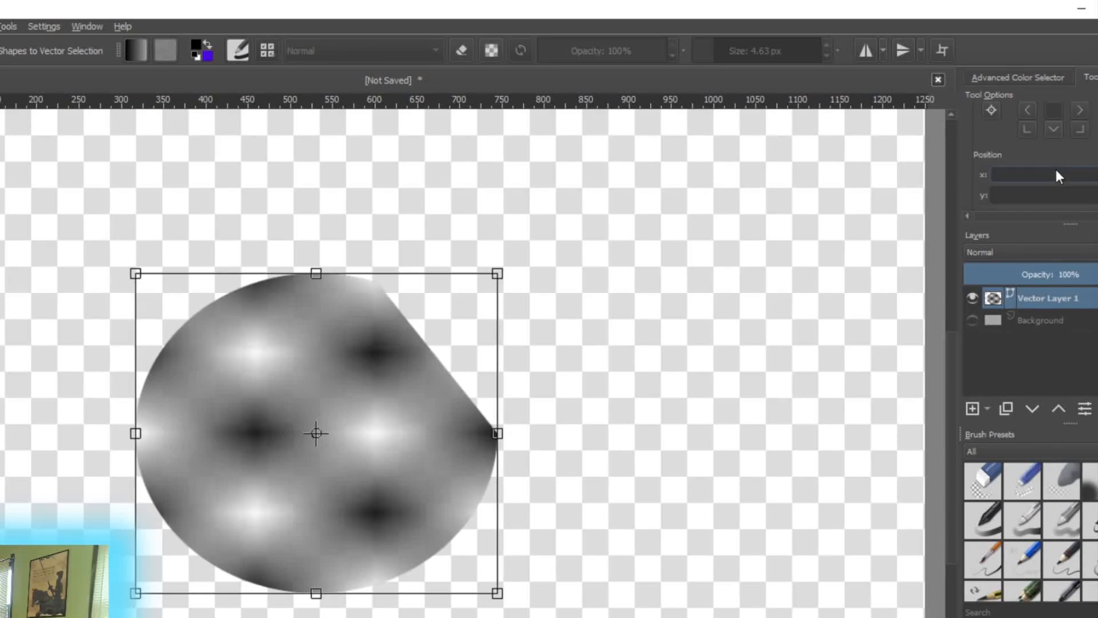
- Set the Transform tool to Mesh mode for warping the shape
{"action": "left_click", "coordinate": [1080, 124]}
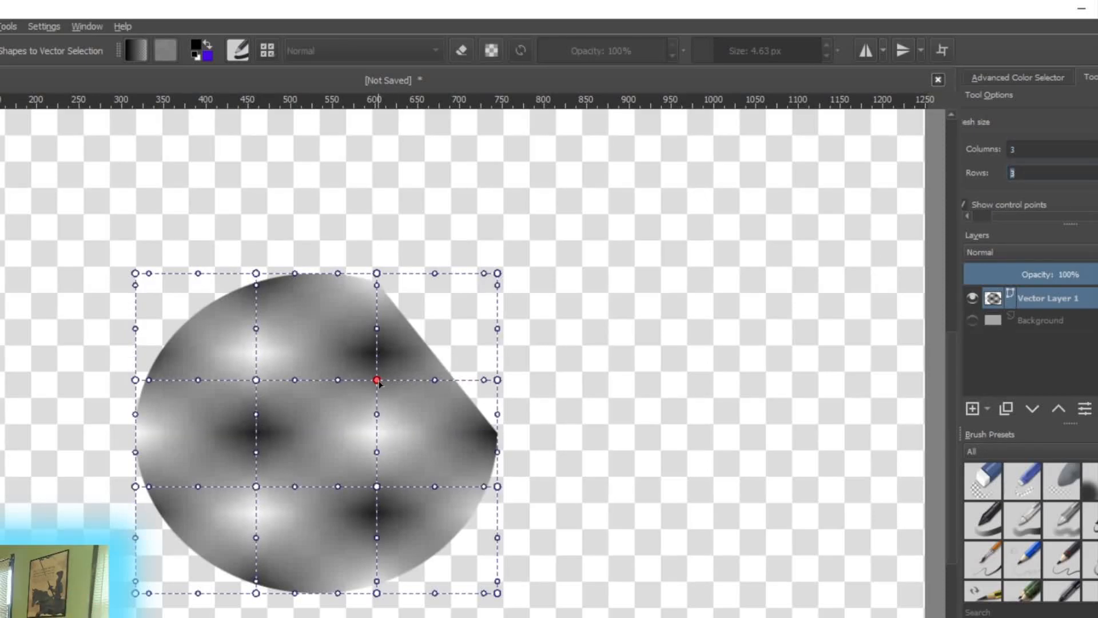
- Warp the shape's lower-left by dragging mesh points, then revert and restart the transform
{"action": "left_click_drag", "start_coordinate": [374, 382], "coordinate": [254, 487]}
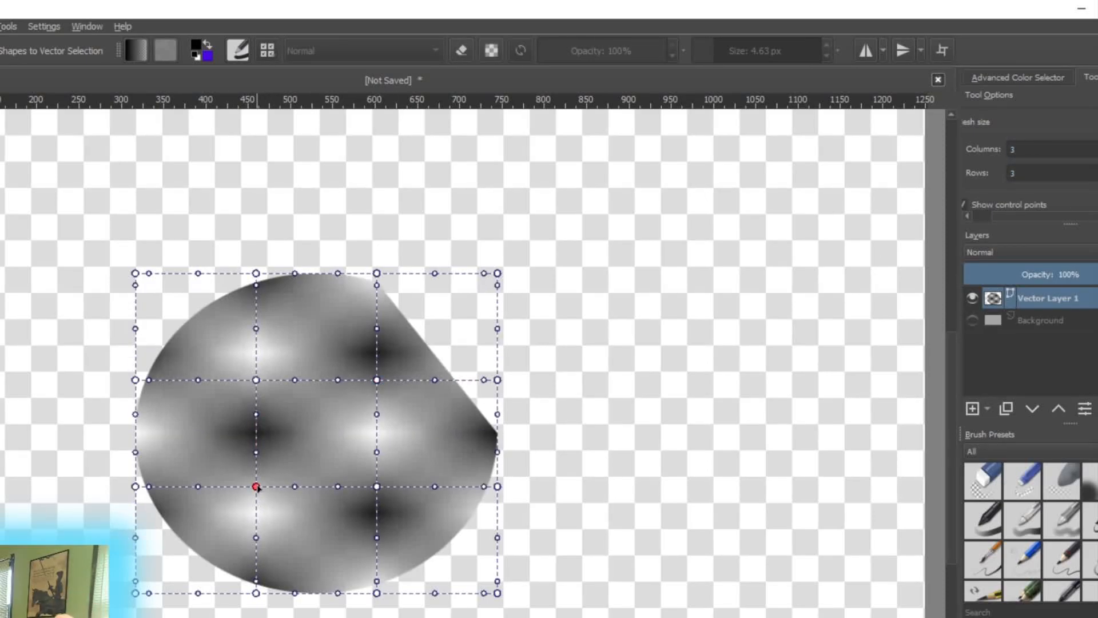
{"action": "left_click_drag", "start_coordinate": [254, 487], "coordinate": [254, 519]}
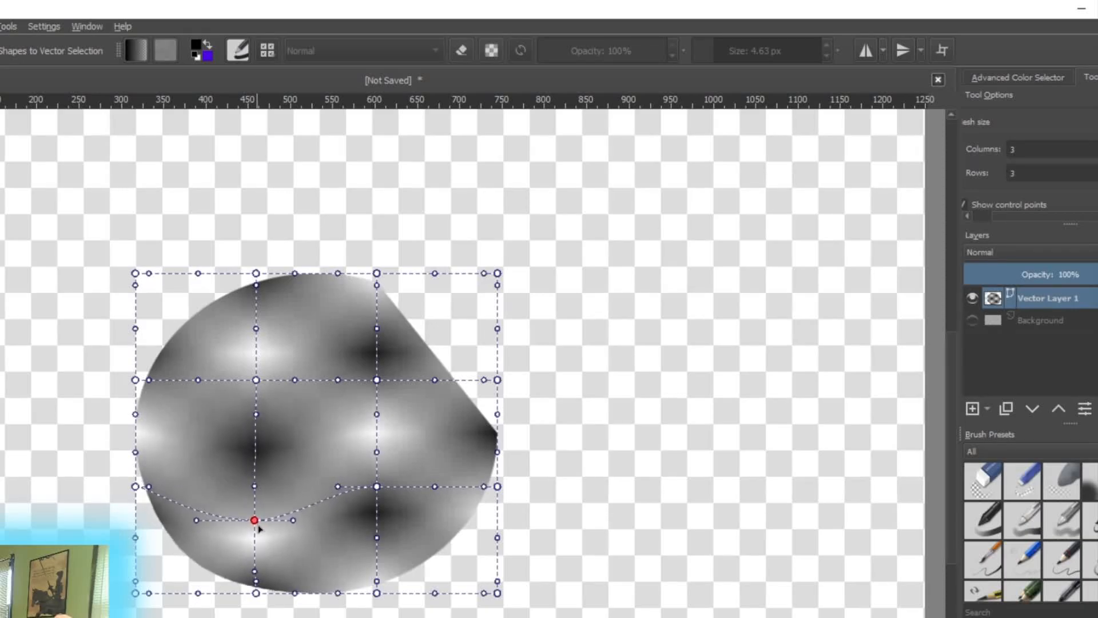
{"action": "left_click_drag", "start_coordinate": [253, 518], "coordinate": [250, 534]}
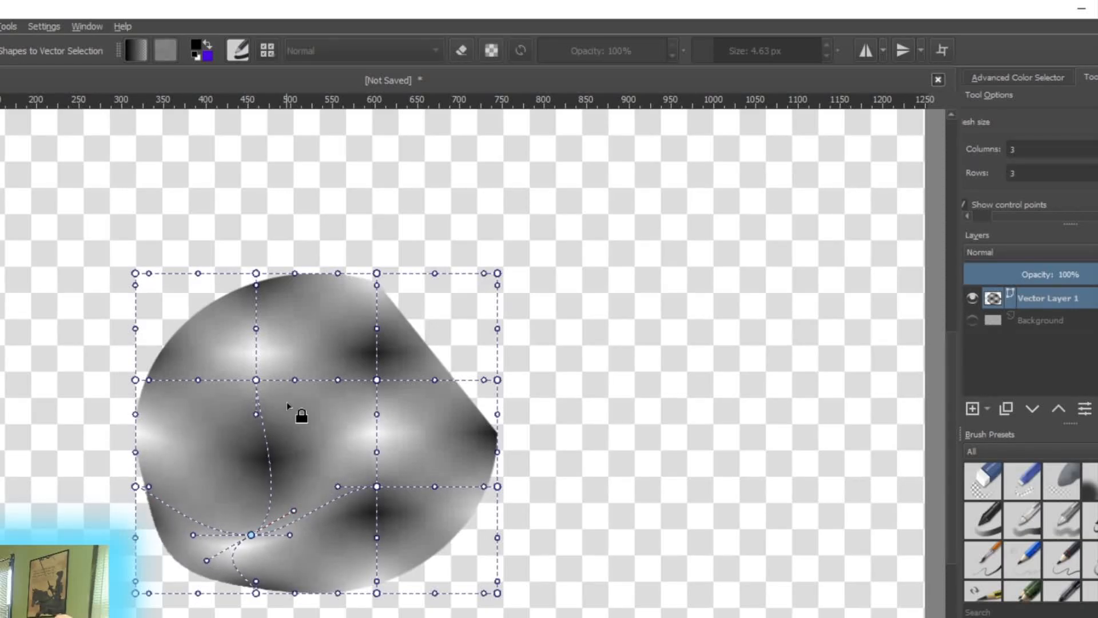
{"action": "left_click_drag", "start_coordinate": [250, 534], "coordinate": [219, 361]}
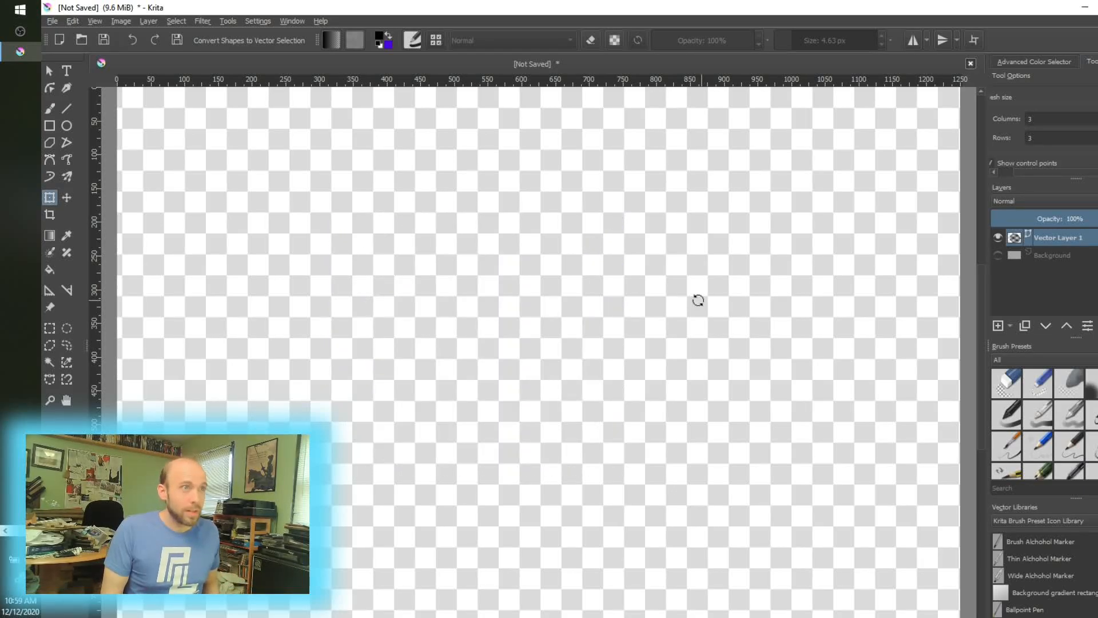
{"action": "left_click", "coordinate": [49, 197]}
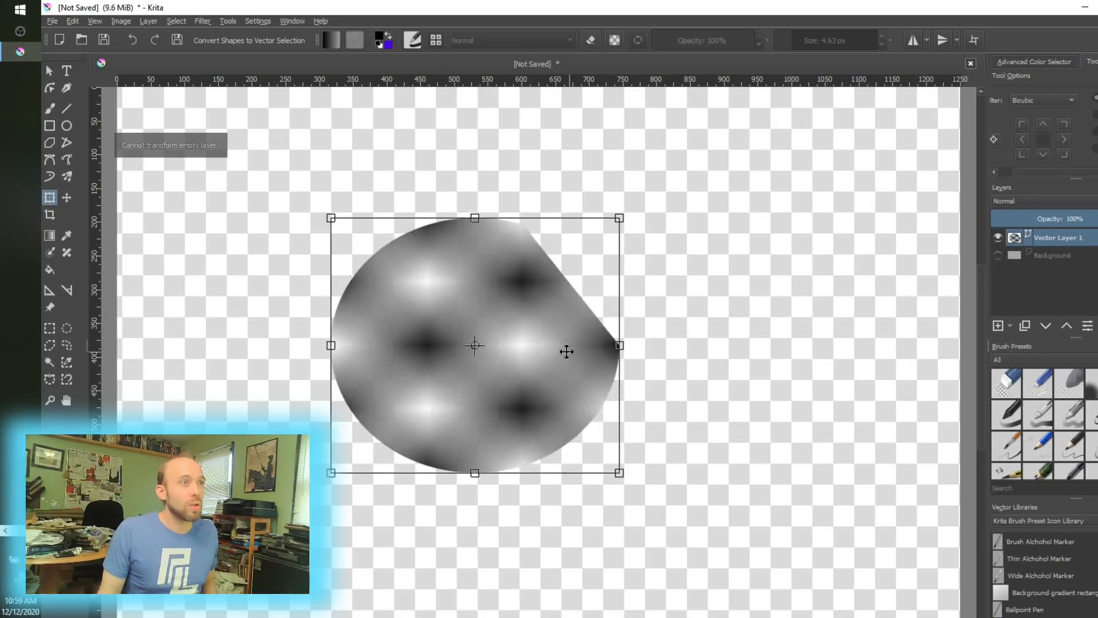